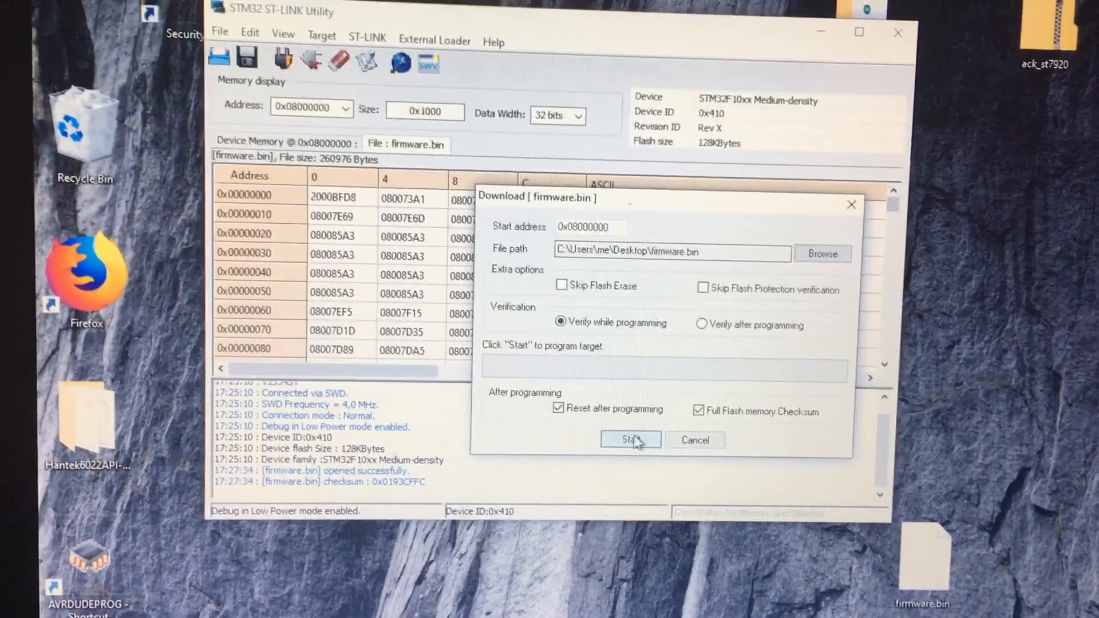
Step: Abandon the oversized firmware.bin write and connect to the 256K high-density STM32F10xx board
click(630, 439)
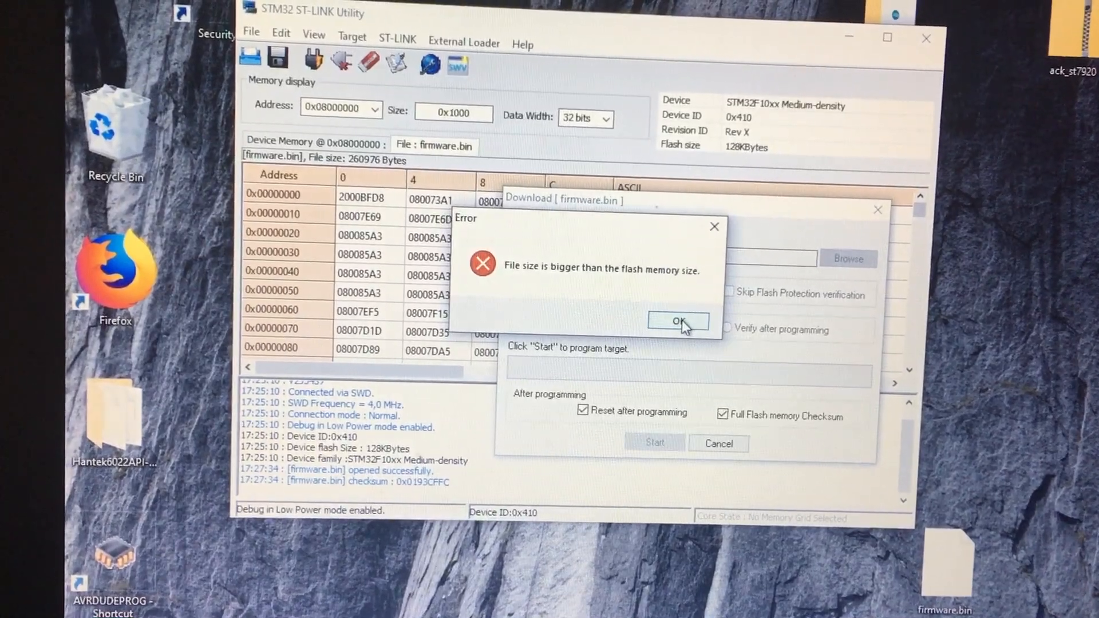
click(681, 322)
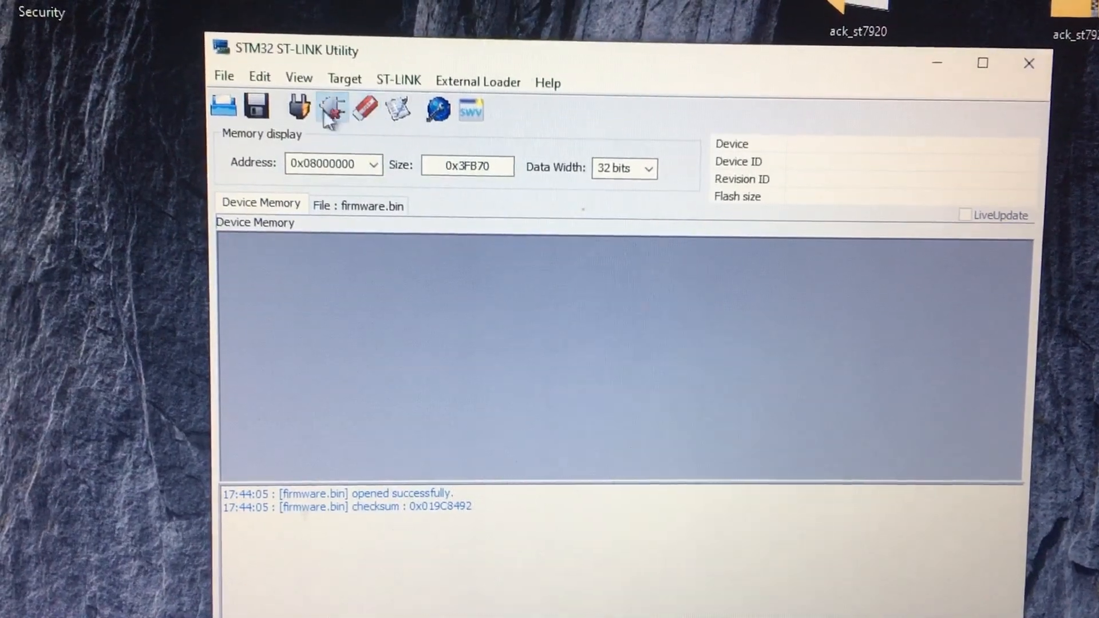
click(331, 107)
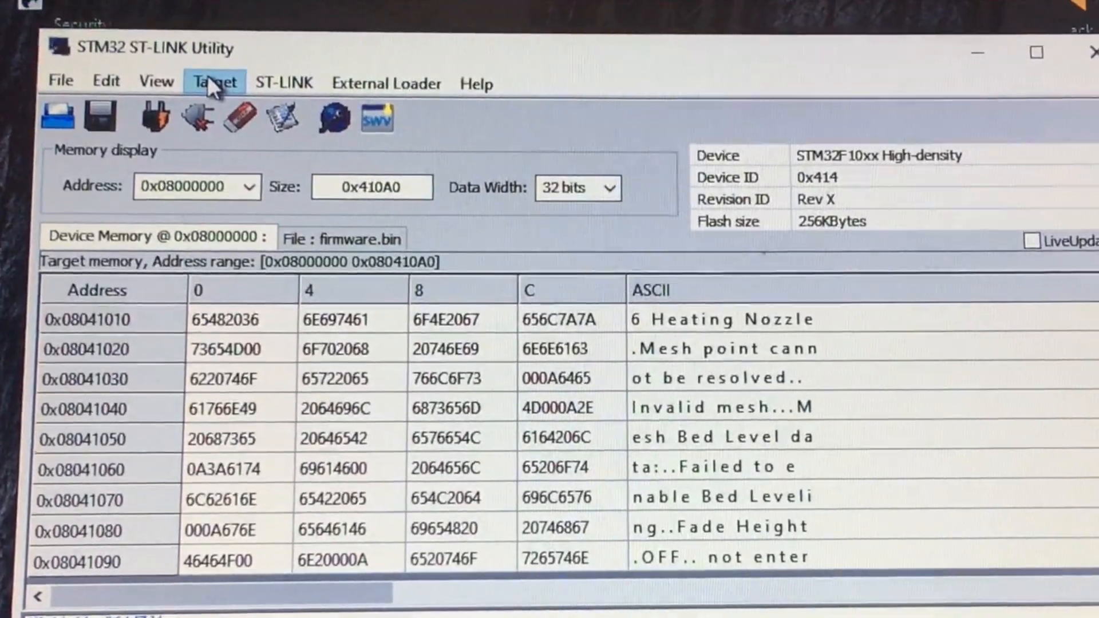
Step: Compare device memory from 0x08007000 against firmware.bin and accept the no-difference result
click(213, 81)
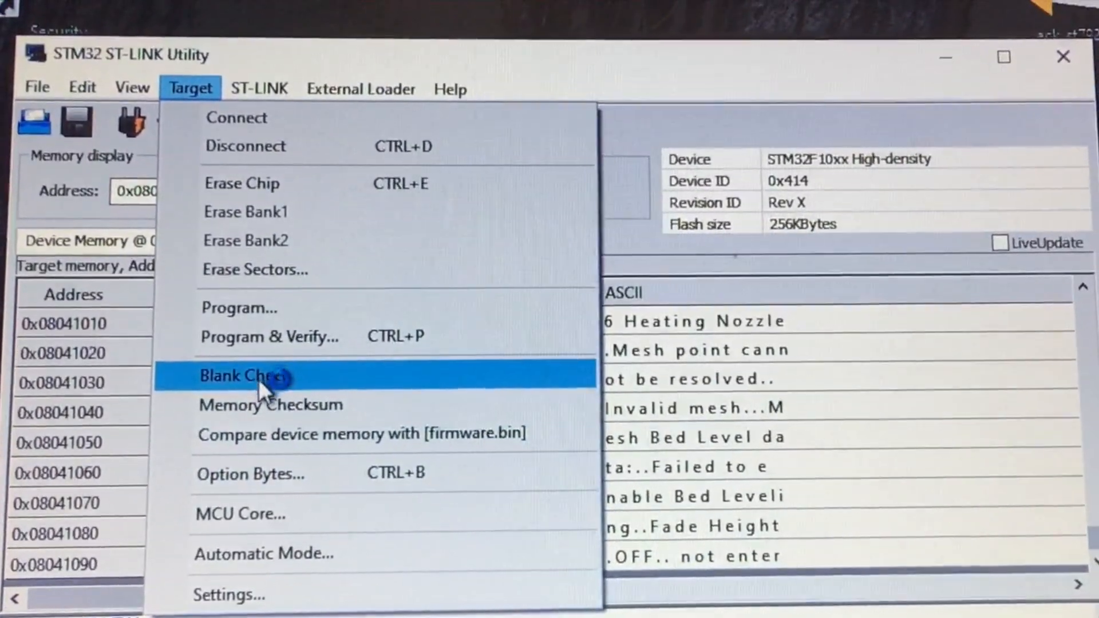
mouse_move(266, 432)
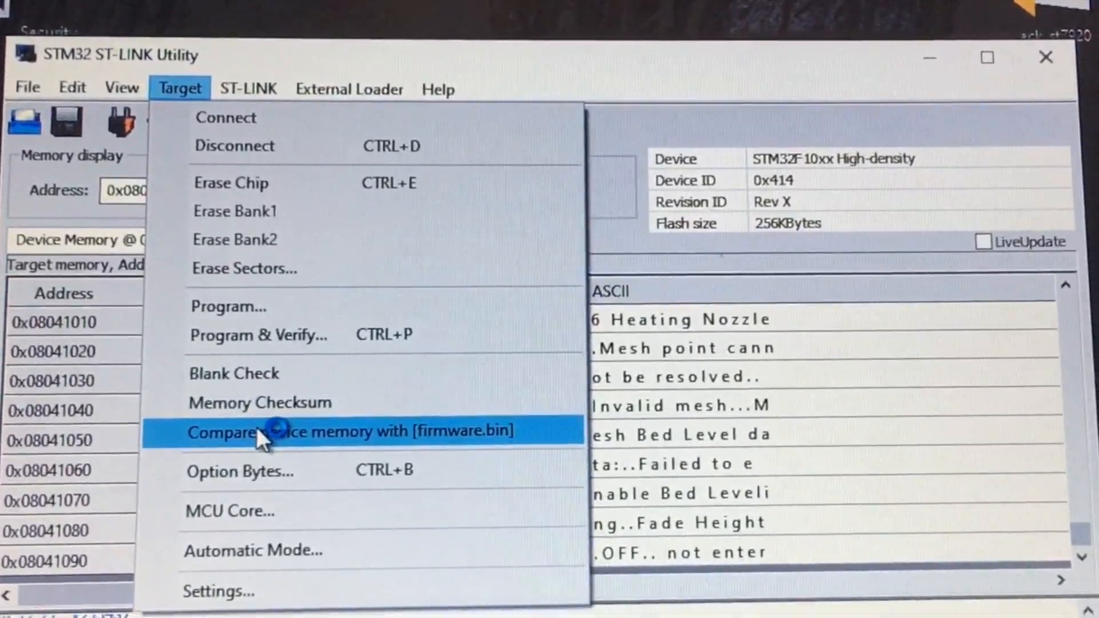
click(274, 432)
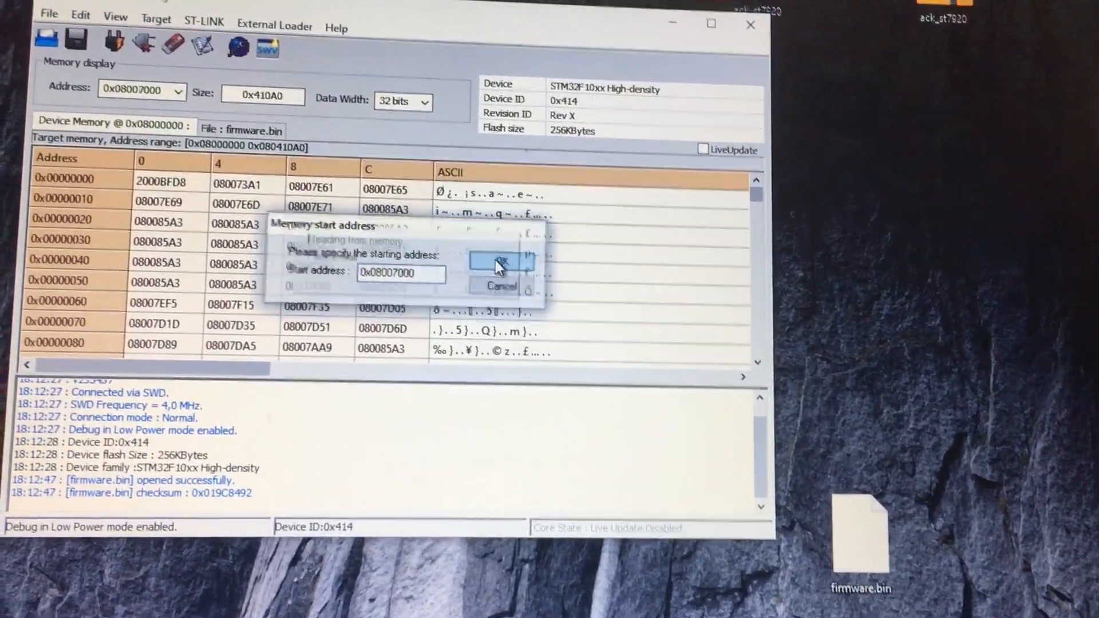
click(497, 263)
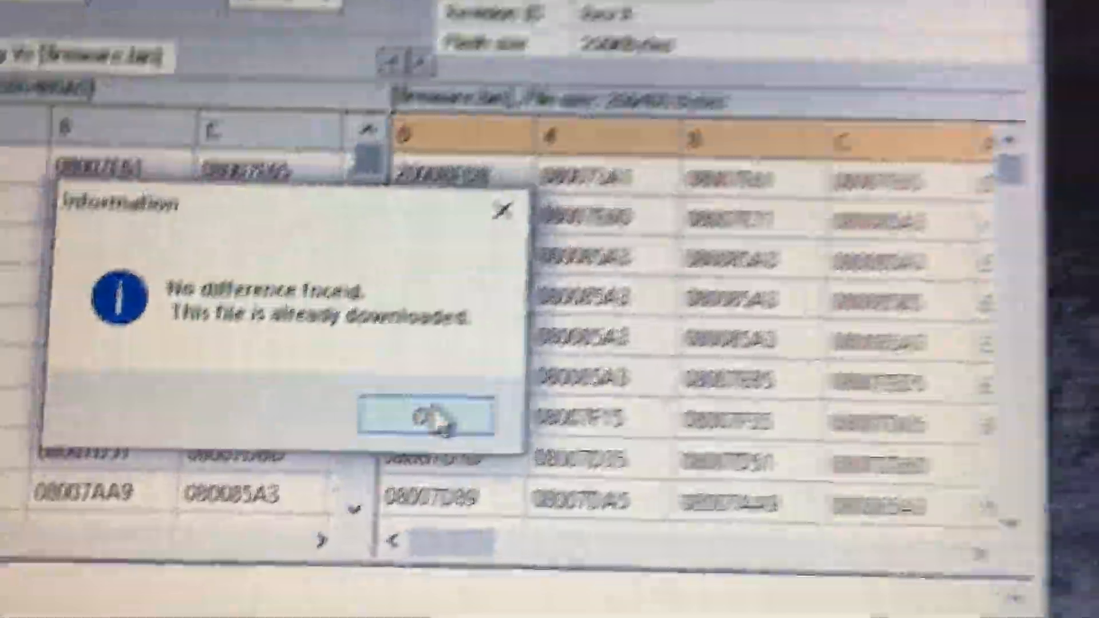
click(429, 420)
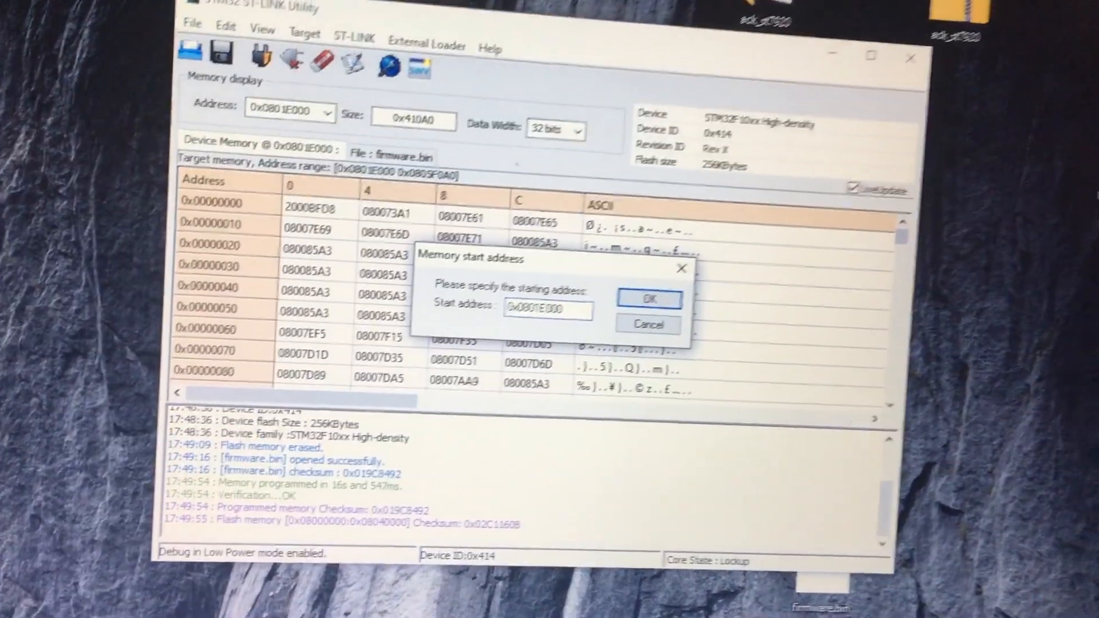
Step: Run the firmware.bin memory comparison at start address 0x0801E000
click(648, 299)
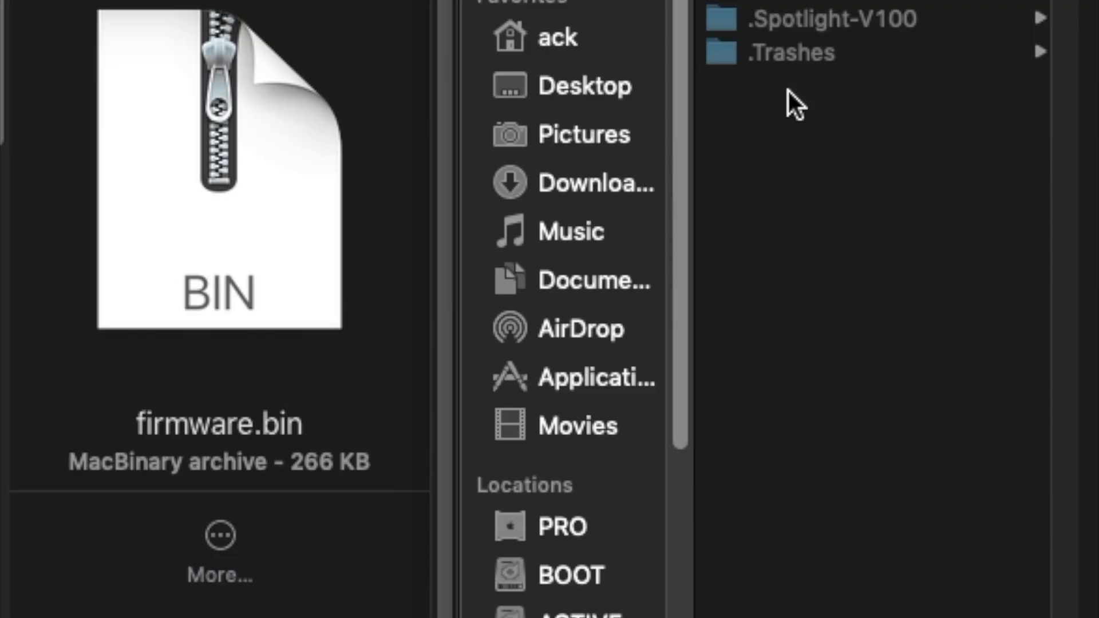
mouse_move(85, 212)
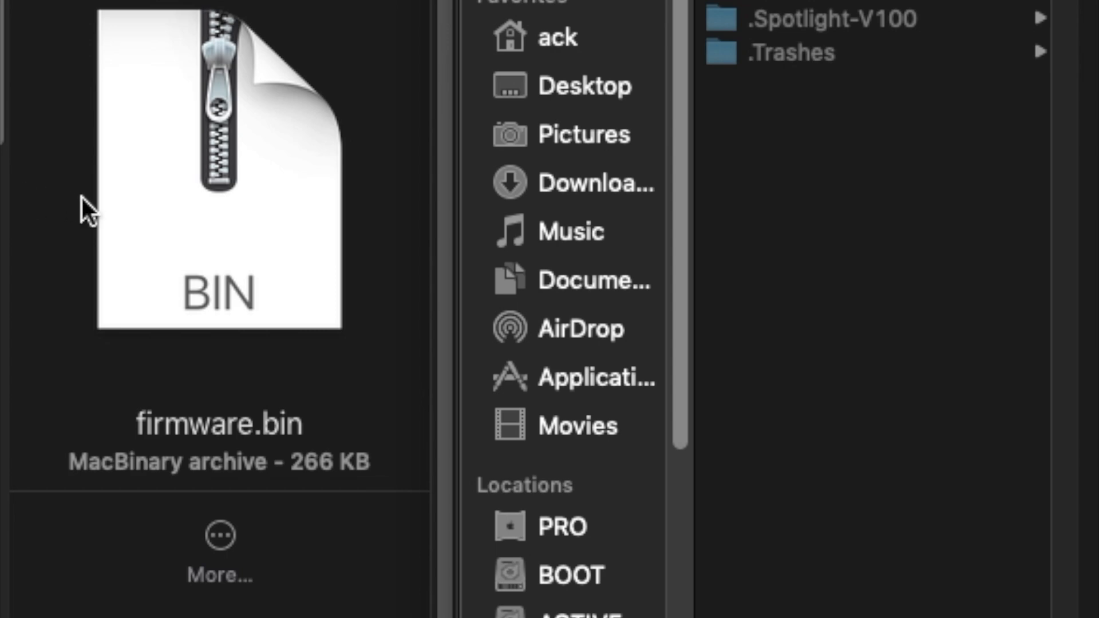